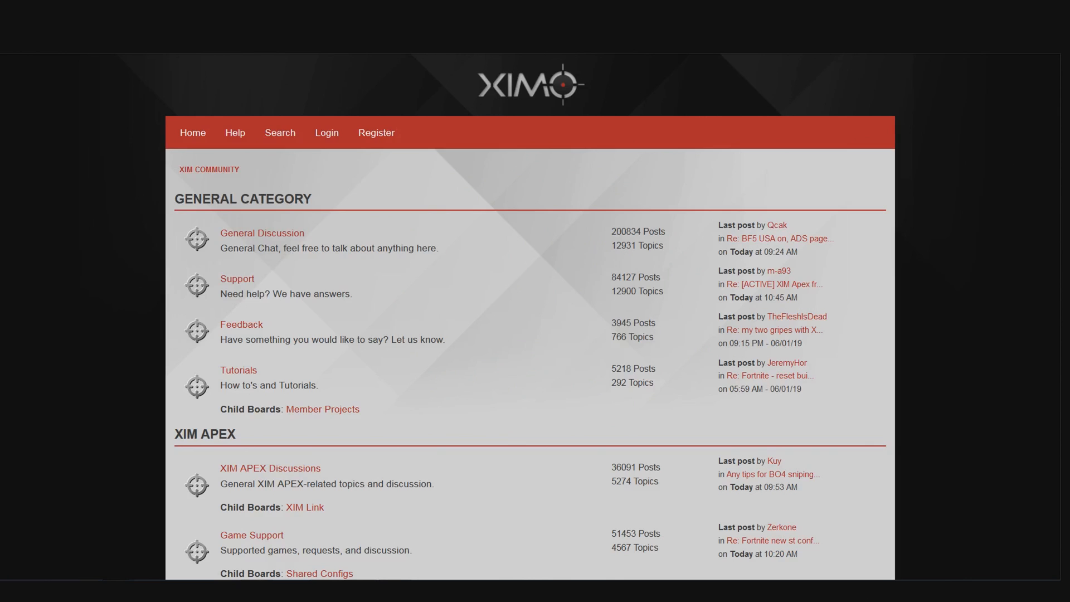
mouse_move(479, 509)
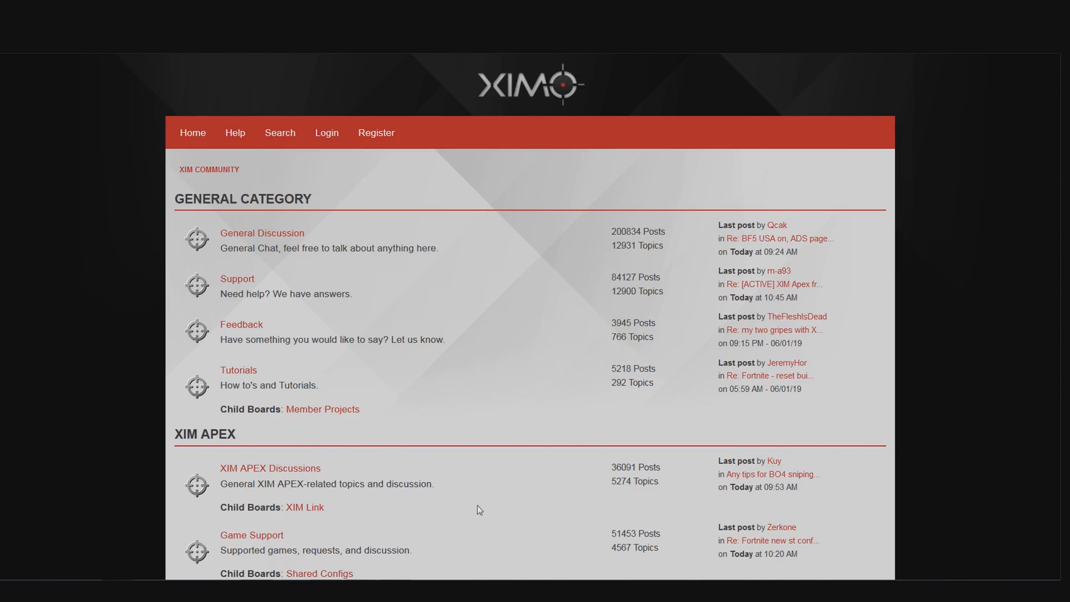
Scroll down and open the Beta child board under XIM APEX Downloads
scroll(down, 3)
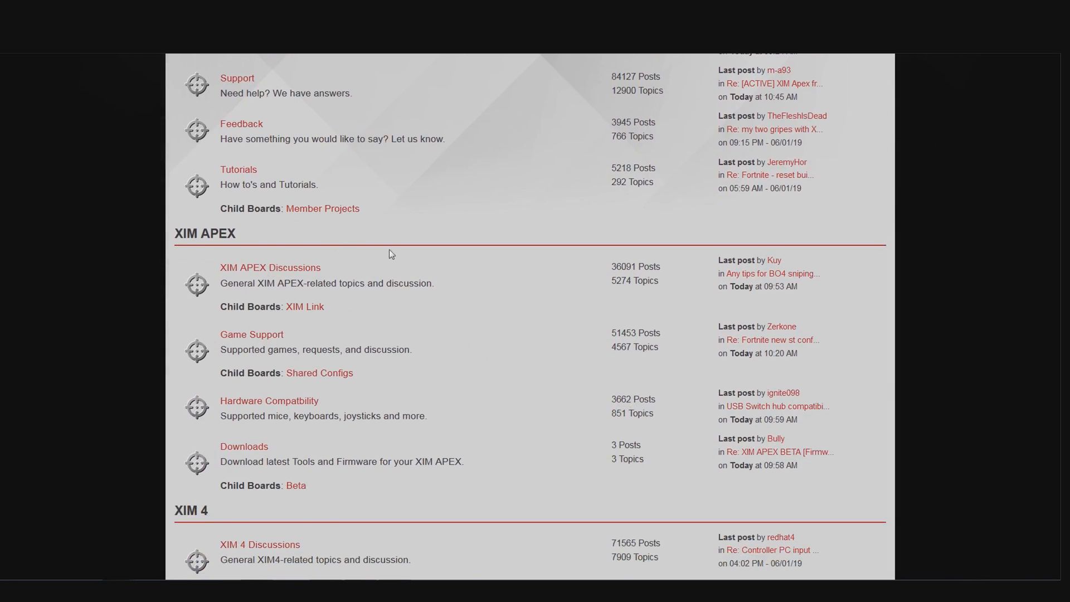
mouse_move(264, 490)
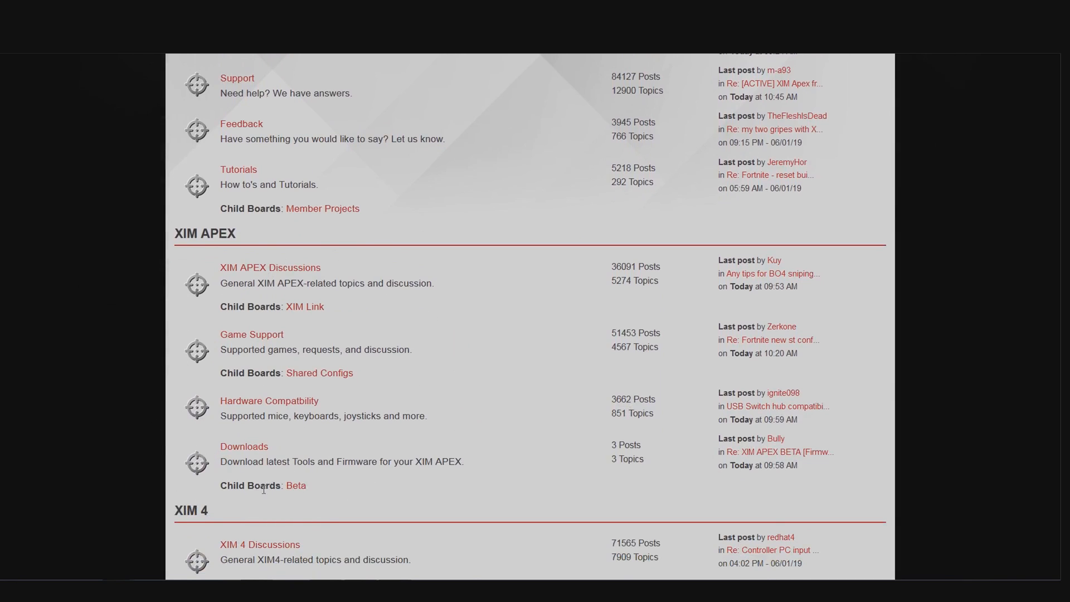
click(295, 487)
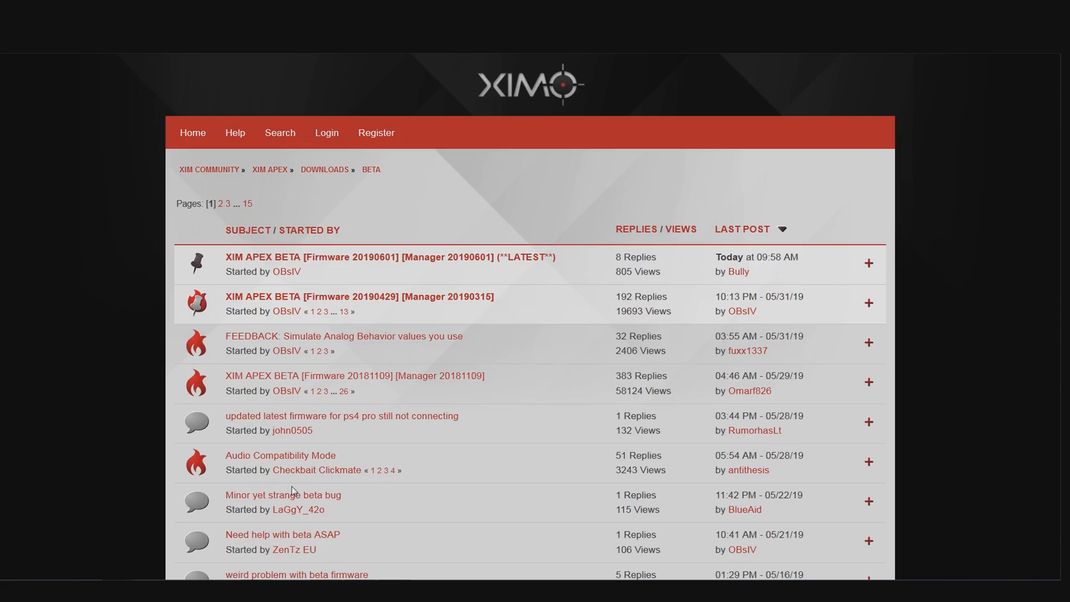
mouse_move(403, 242)
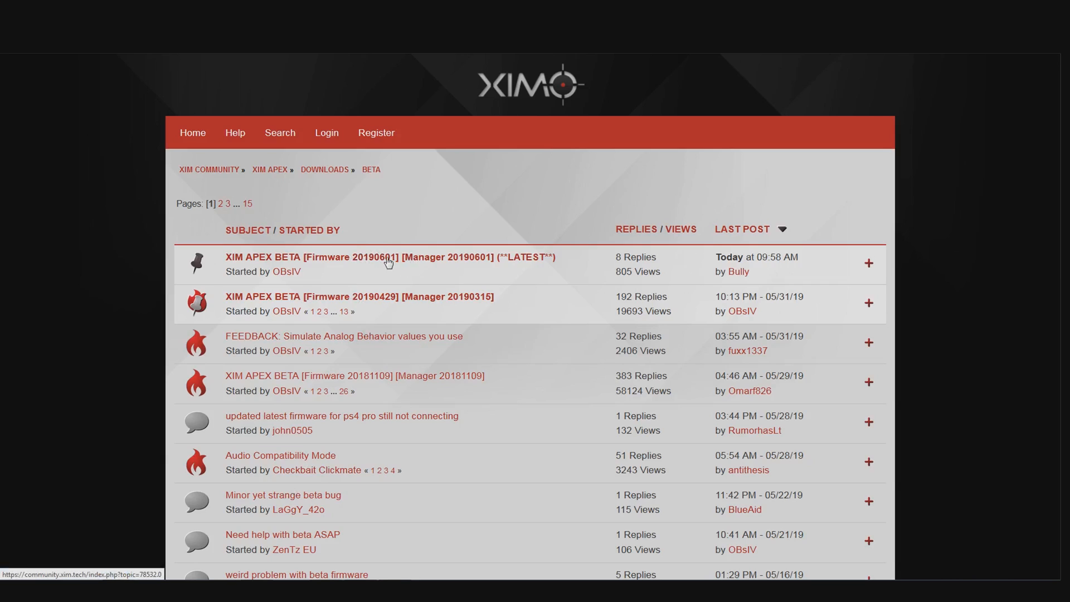
Open the pinned 'XIM APEX BETA [Firmware 20190601]' topic and read down to the firmware download section
click(389, 256)
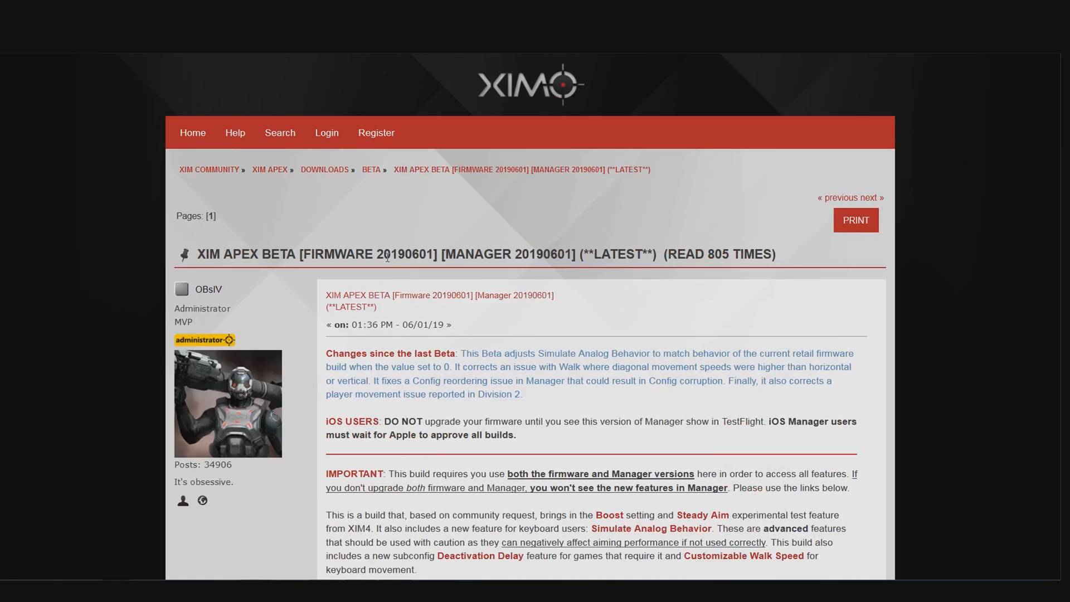
mouse_move(404, 279)
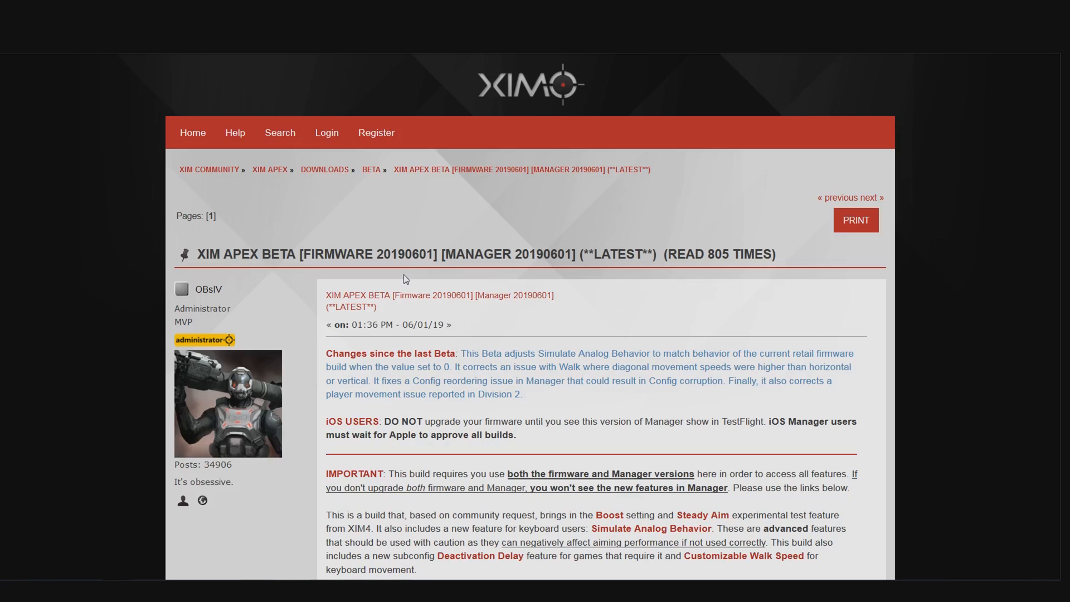
scroll(down, 3)
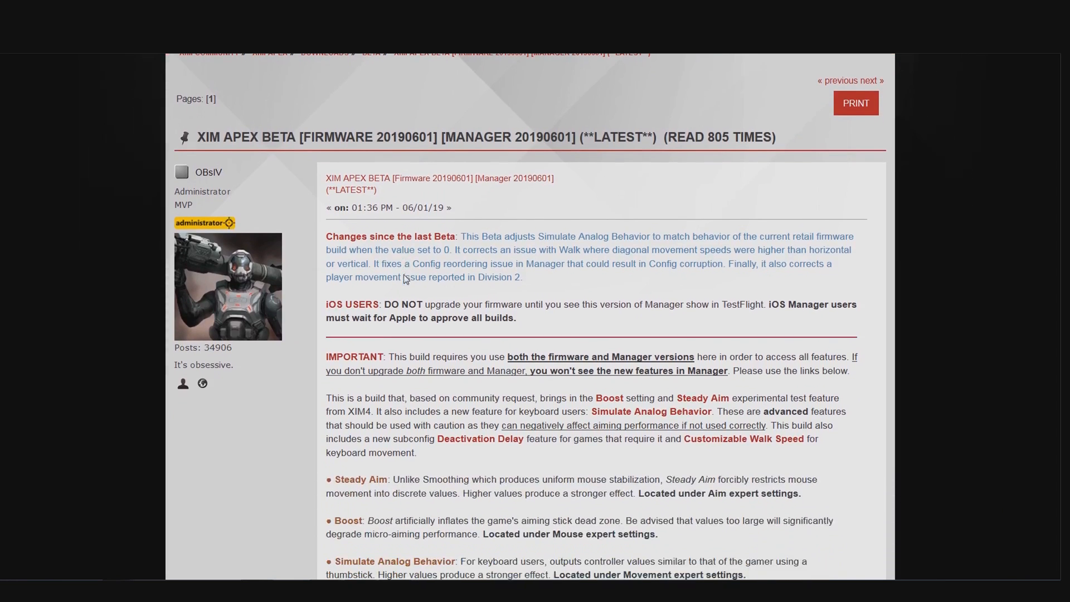
scroll(down, 3)
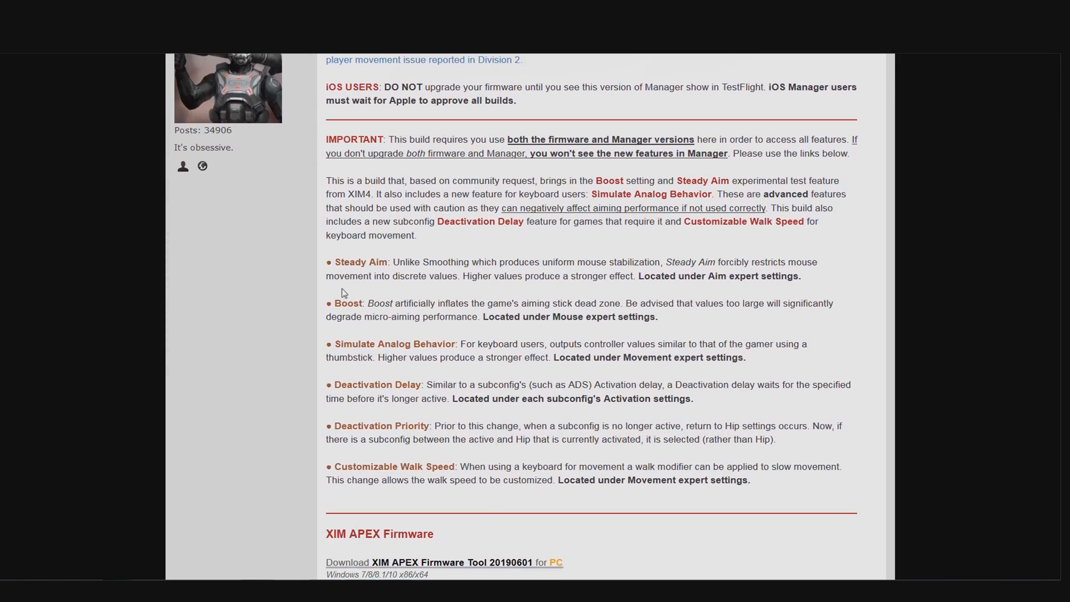
mouse_move(427, 353)
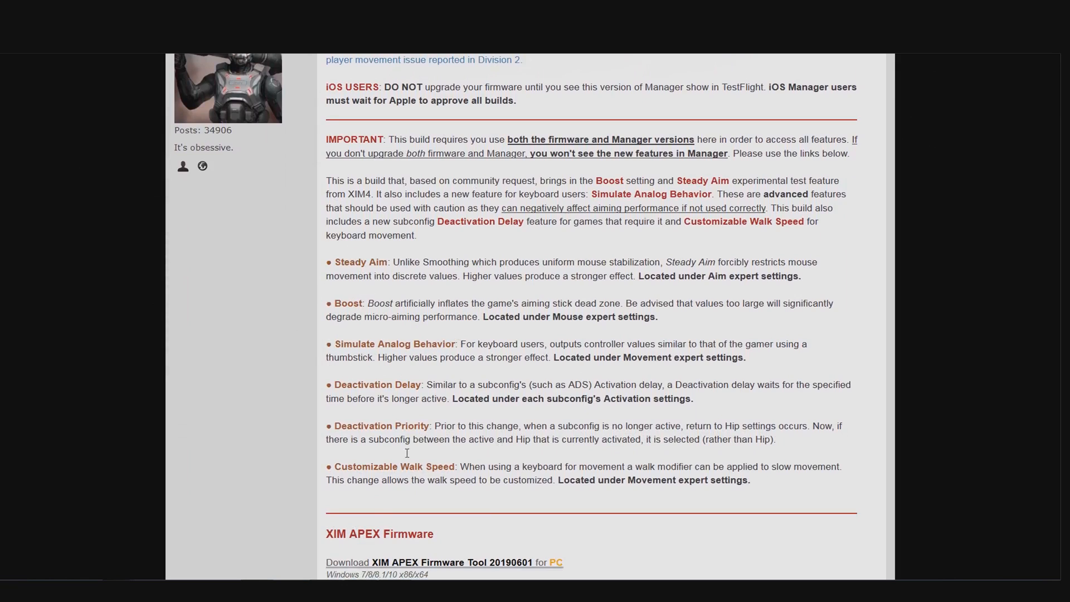
mouse_move(311, 254)
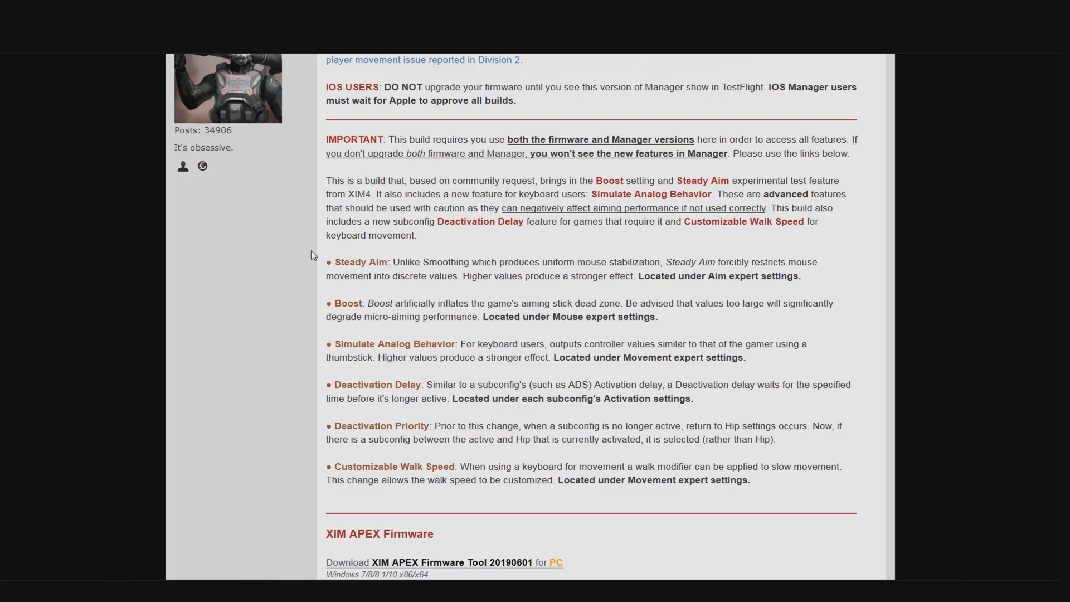
scroll(down, 3)
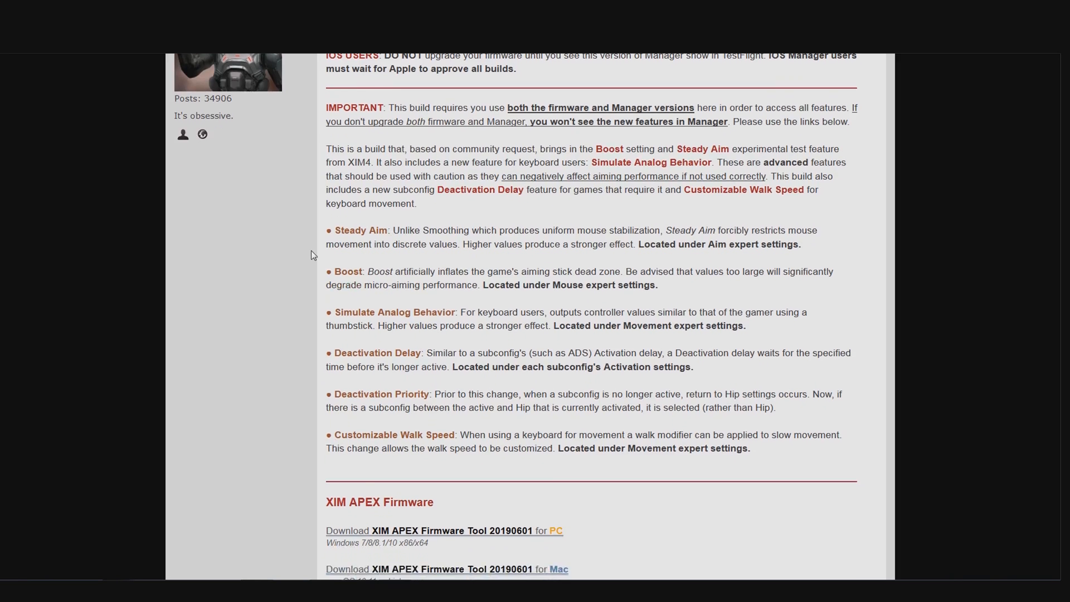
scroll(down, 3)
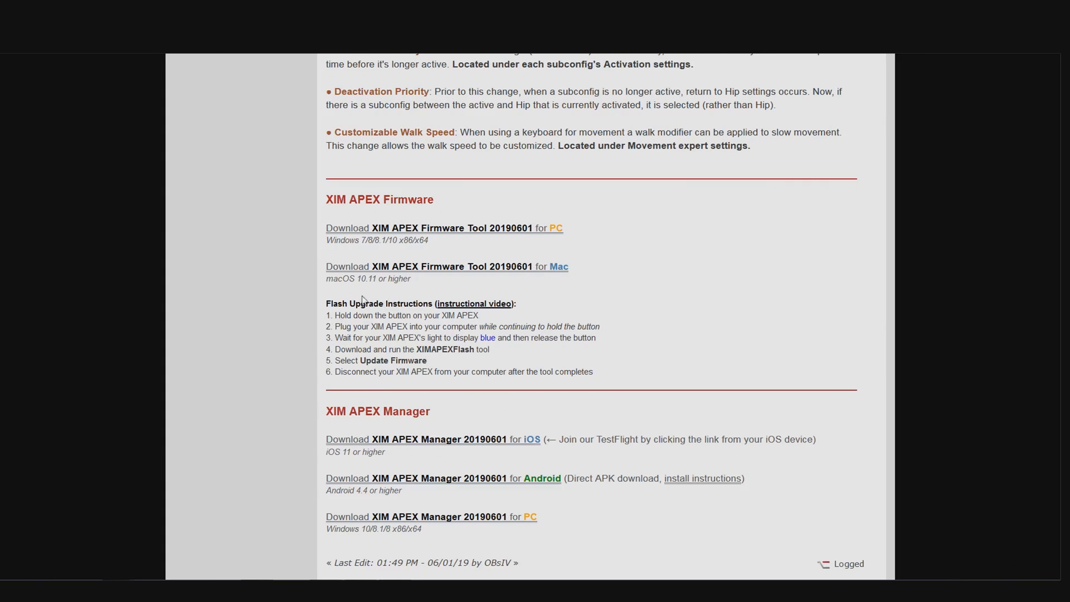
mouse_move(355, 384)
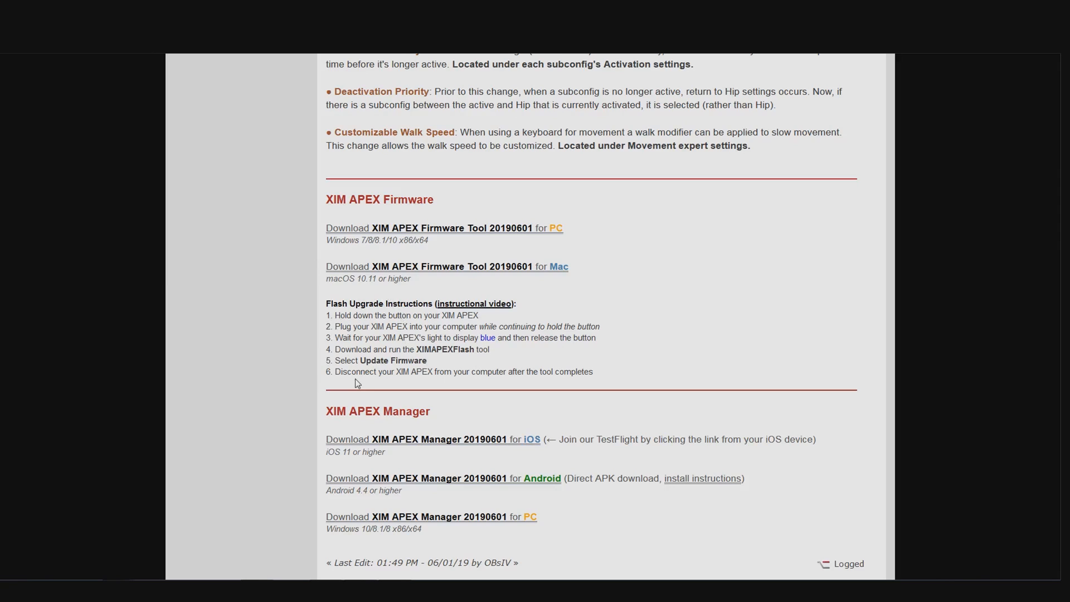
mouse_move(318, 406)
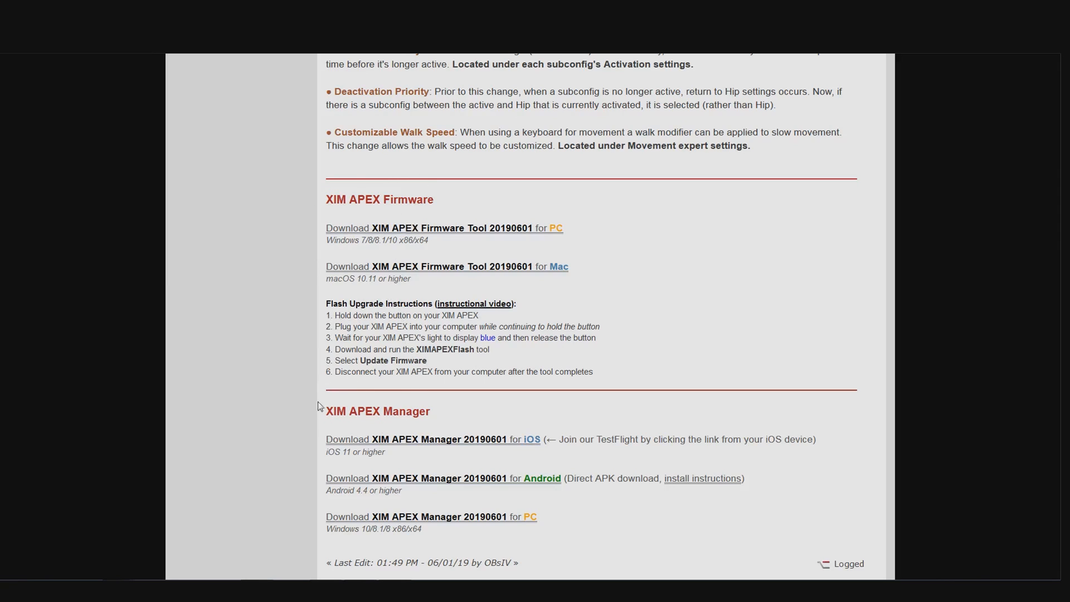
mouse_move(302, 404)
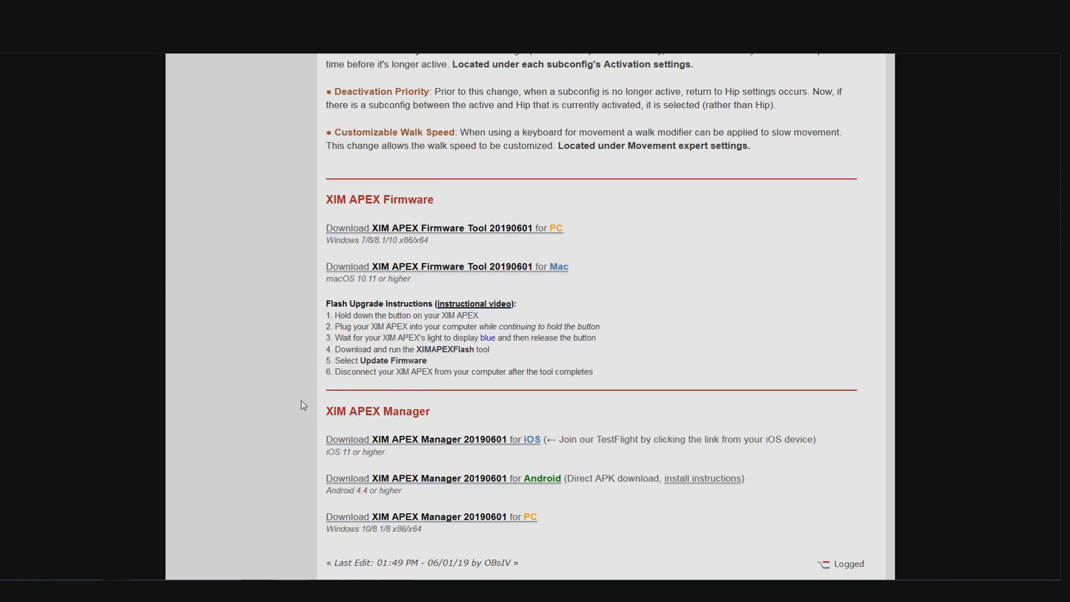
mouse_move(304, 409)
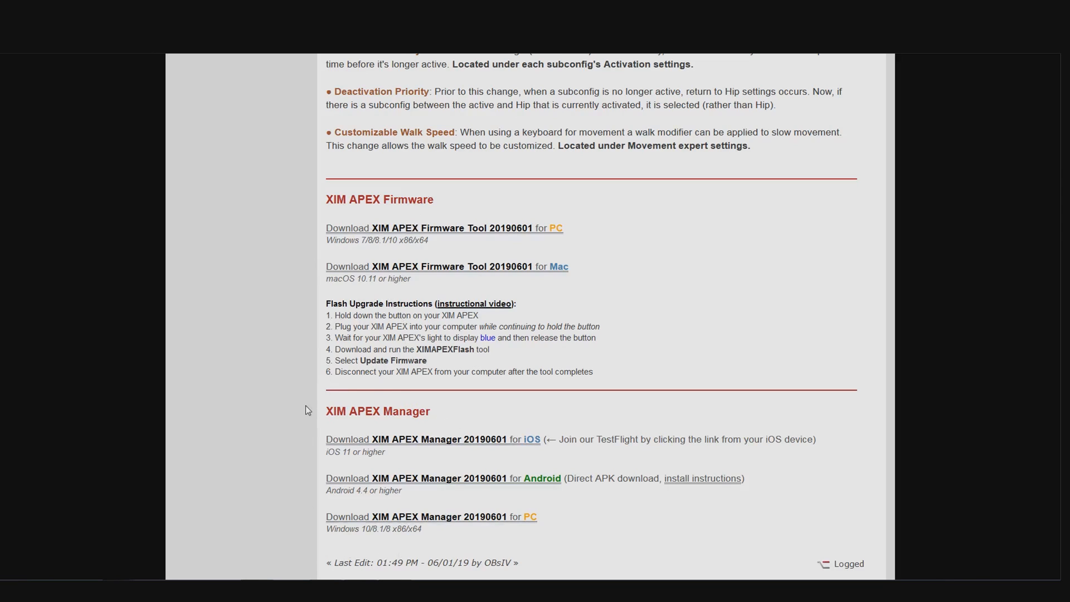
mouse_move(553, 439)
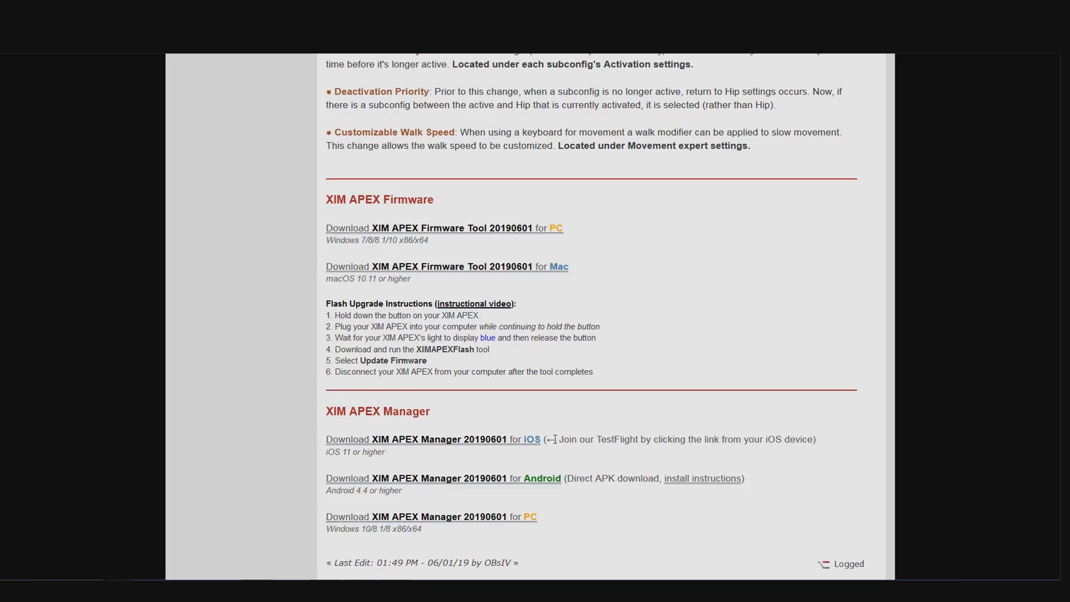
drag(558, 438, 666, 439)
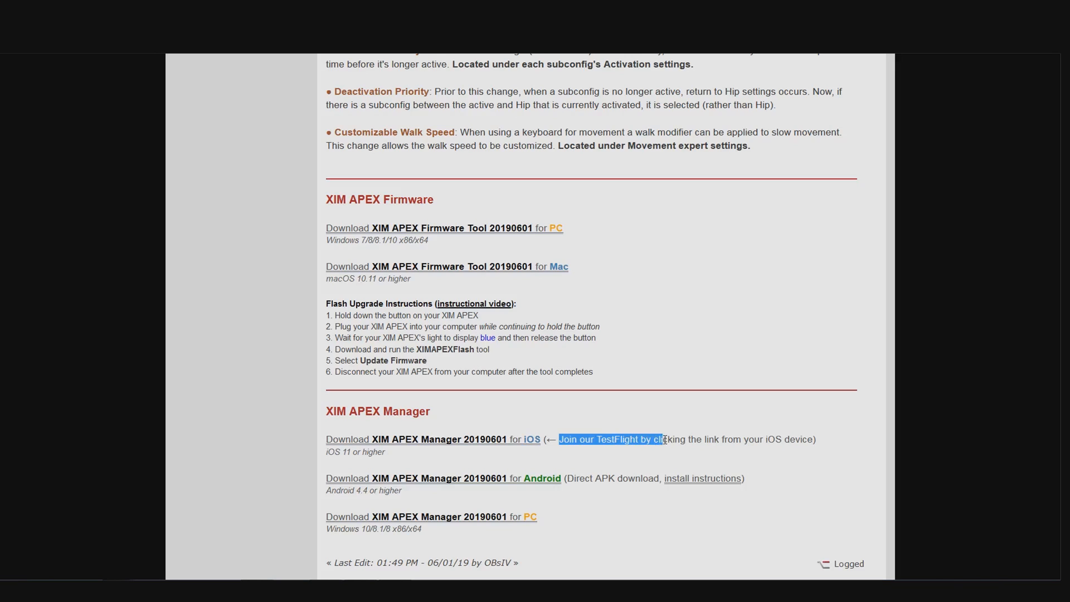
mouse_move(497, 447)
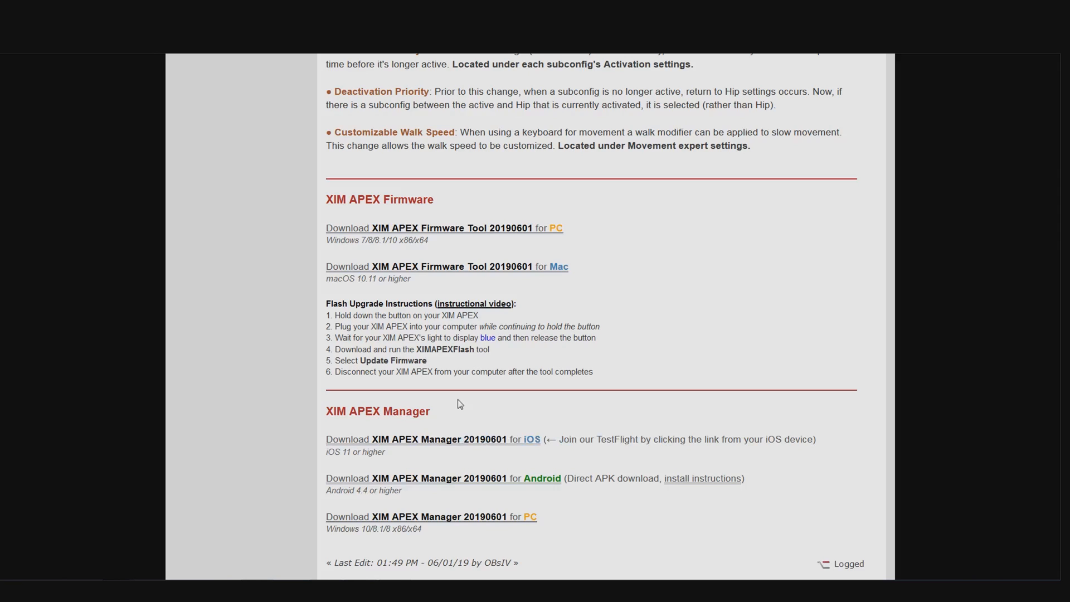
drag(577, 478, 744, 478)
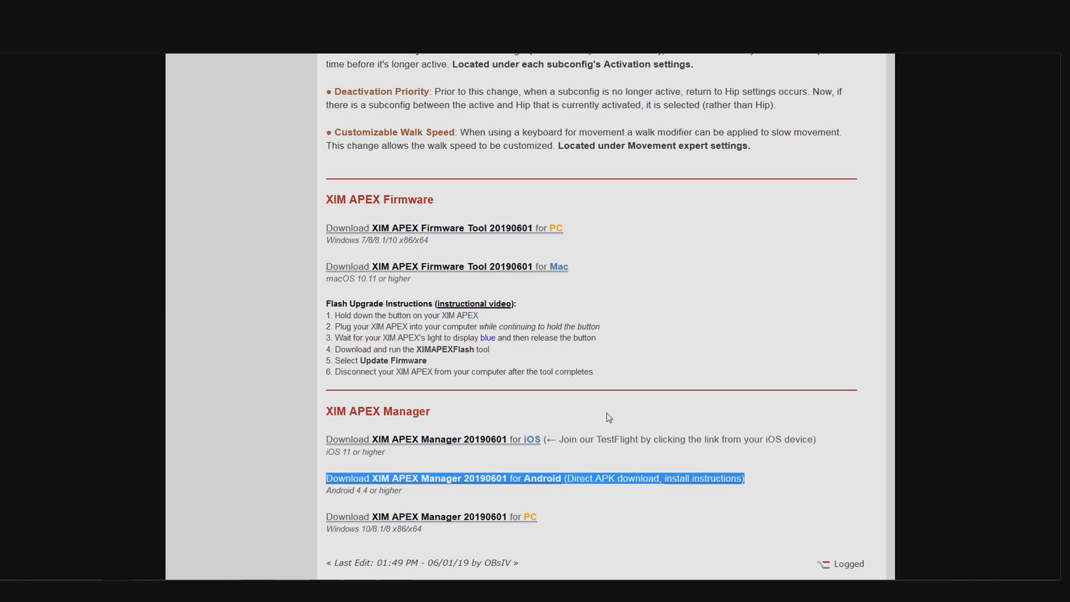
mouse_move(478, 393)
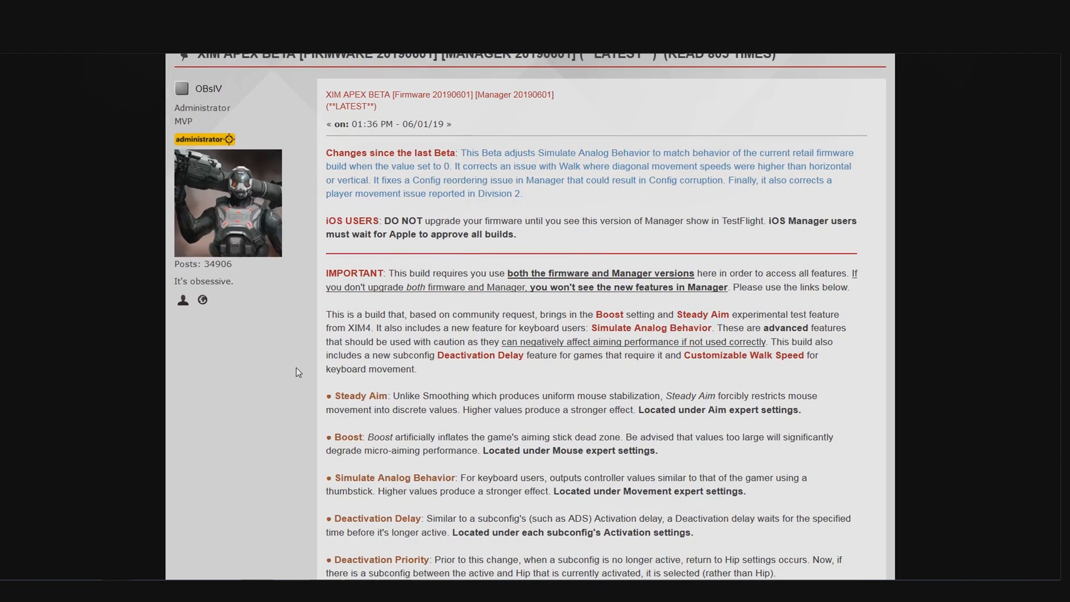
mouse_move(464, 152)
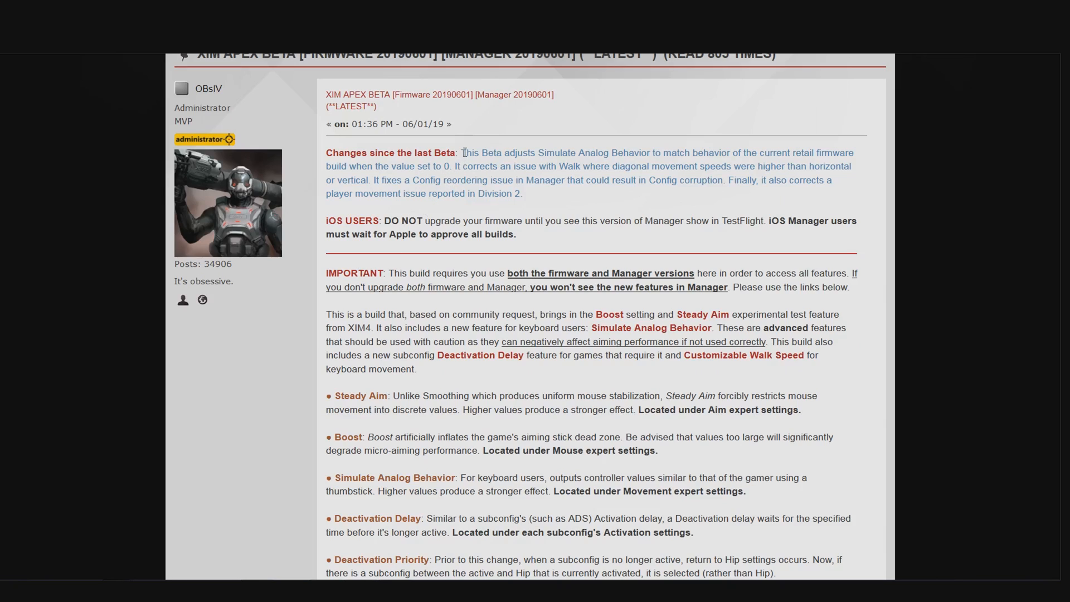
Highlight the note that Simulate Analog Behavior at 0 matches retail firmware
drag(462, 153, 430, 166)
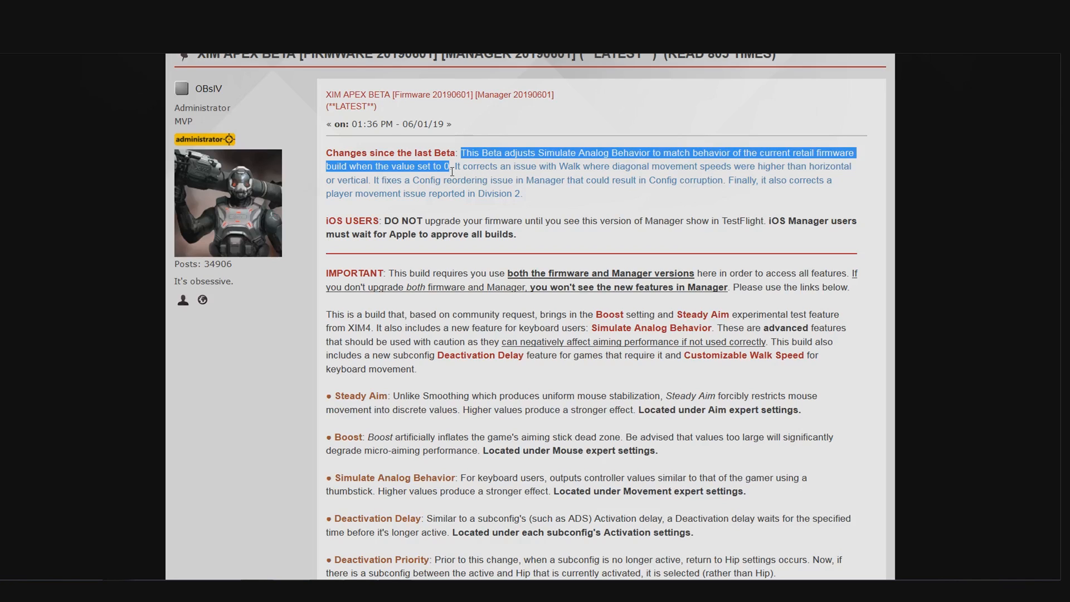
Highlight the sentence 'It fixes a Config reordering issue in Manager'
drag(461, 166, 370, 180)
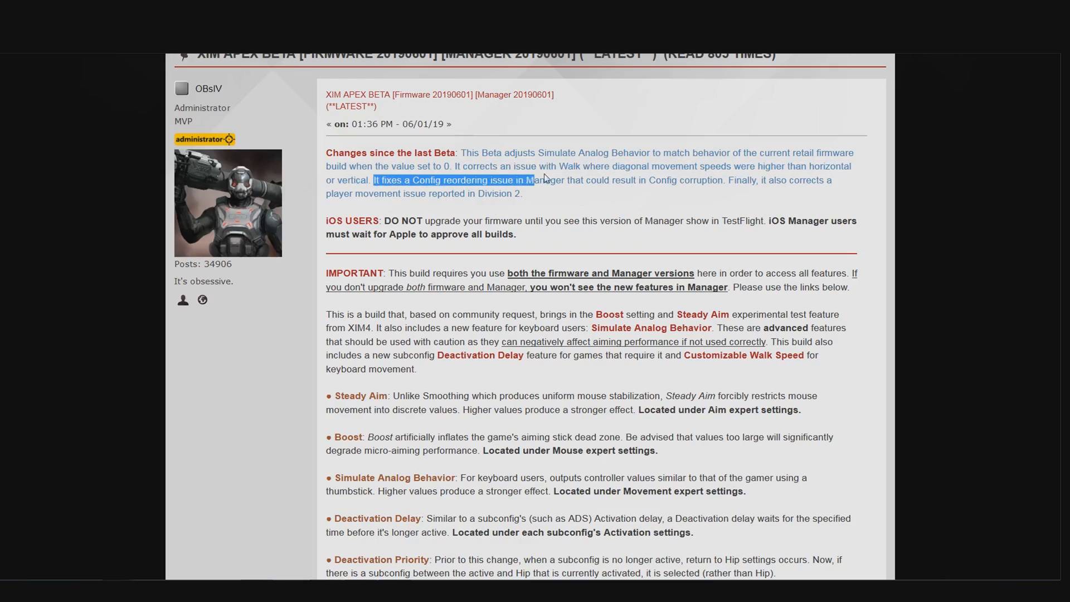
drag(529, 179, 723, 179)
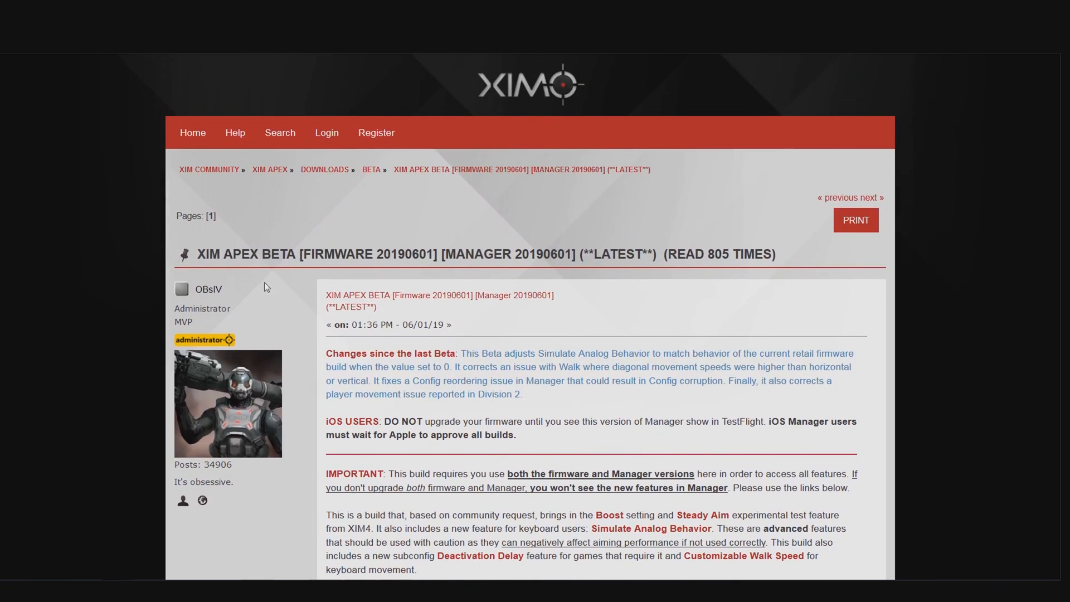
mouse_move(571, 409)
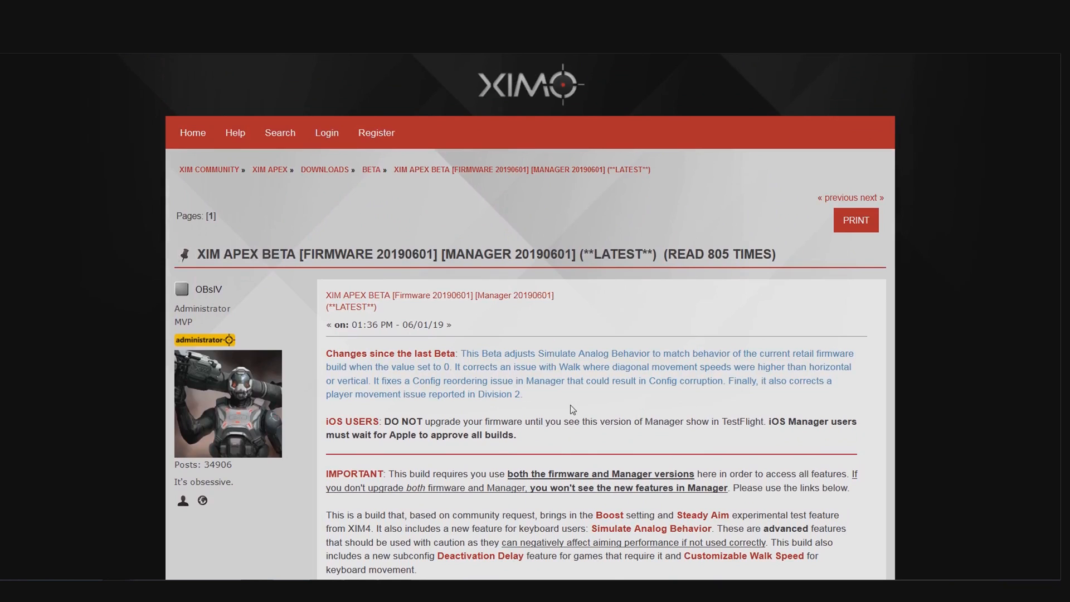